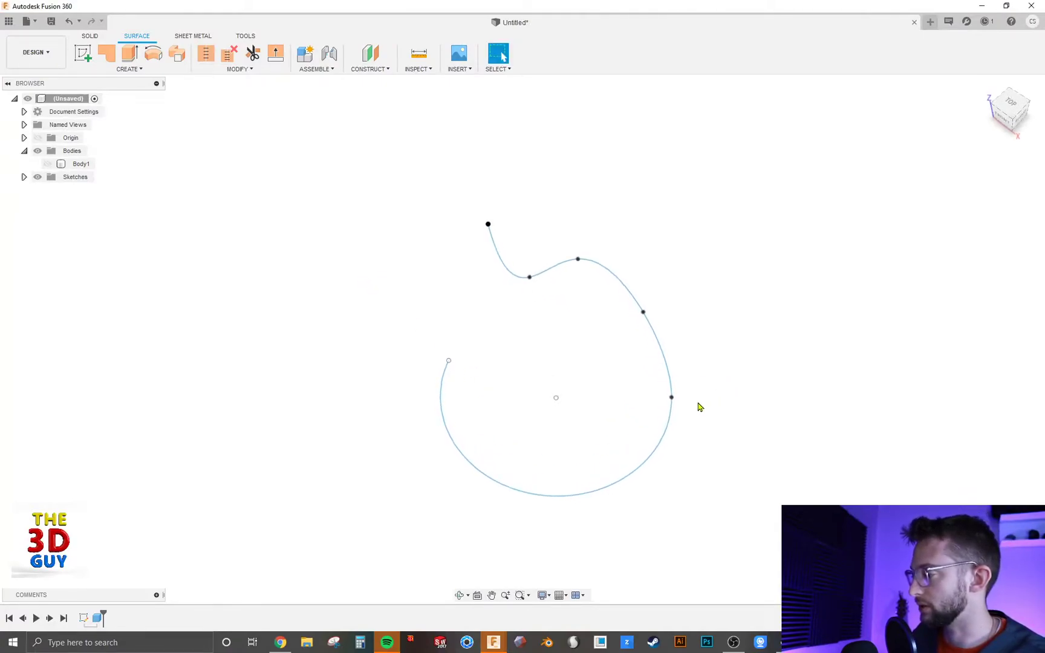
{"action": "mouse_move", "coordinate": [573, 463]}
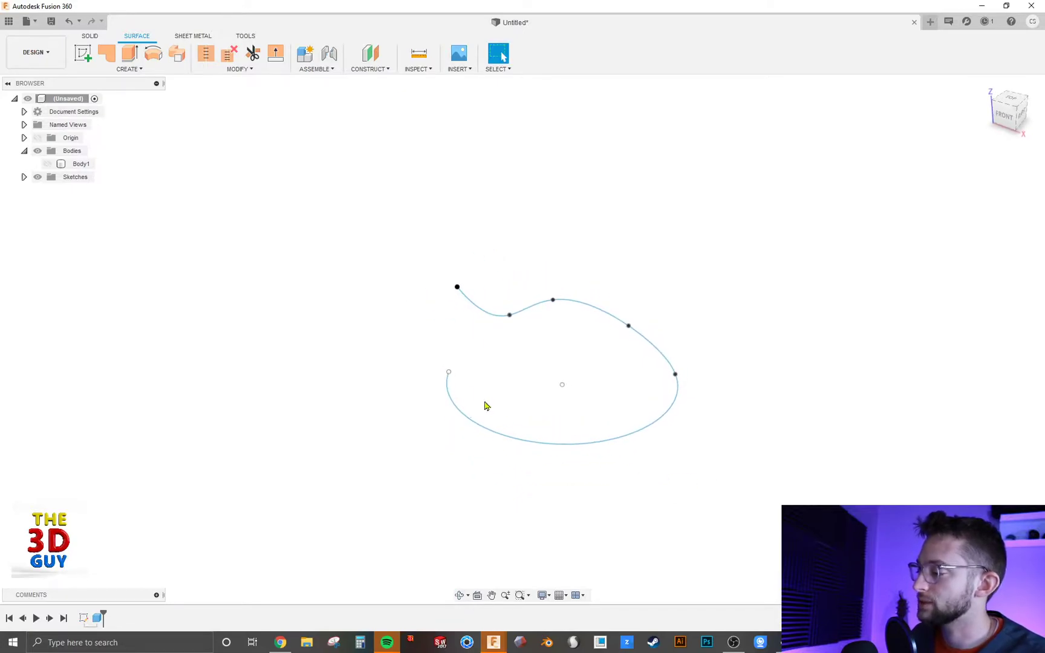
{"action": "mouse_move", "coordinate": [661, 400]}
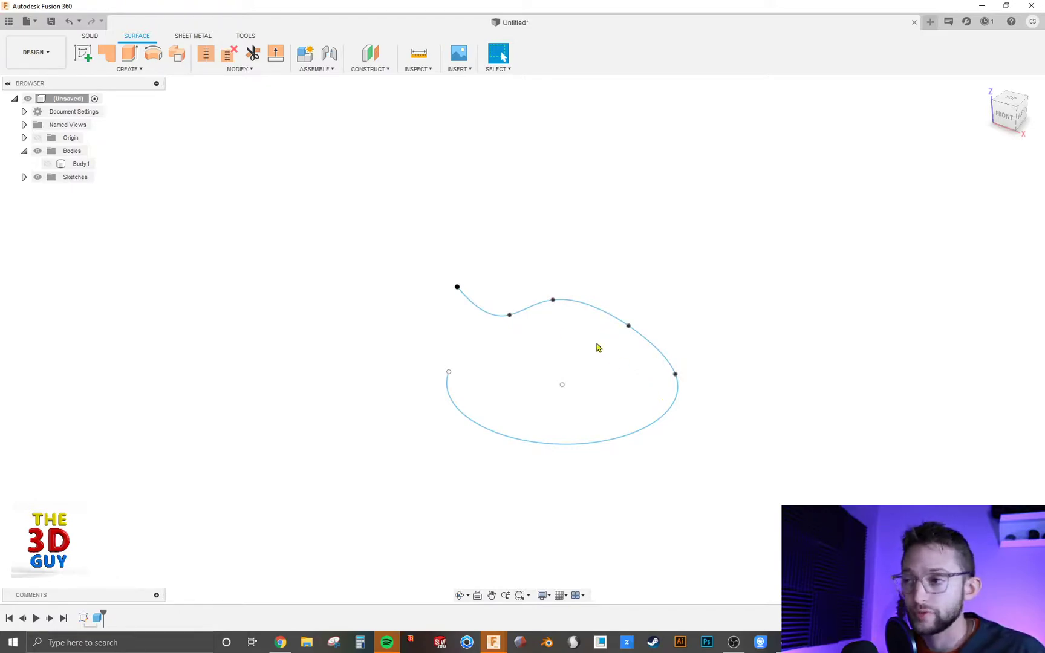
{"action": "mouse_move", "coordinate": [310, 229]}
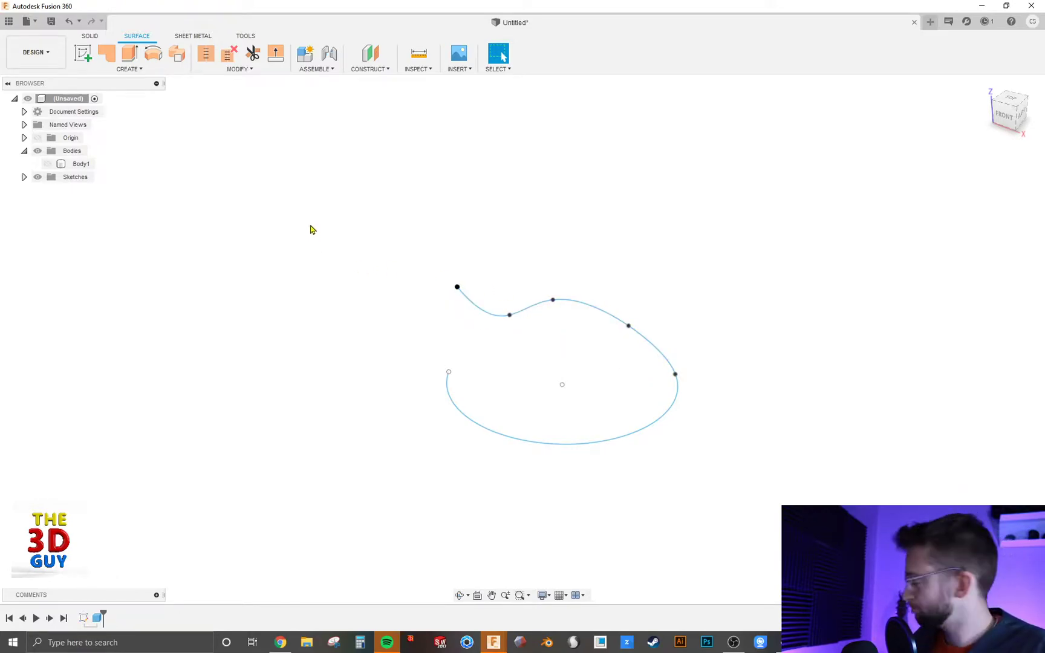
{"action": "mouse_move", "coordinate": [130, 53]}
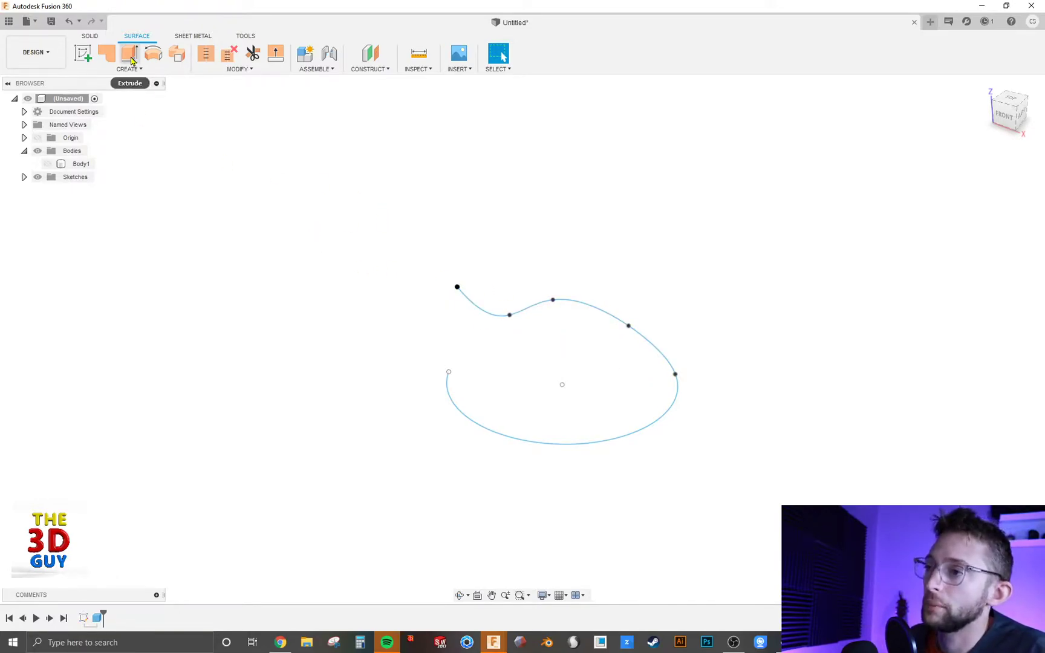
Step: Start a Surface Extrude using the spline-and-arc curve as the profile
{"action": "left_click", "coordinate": [129, 54]}
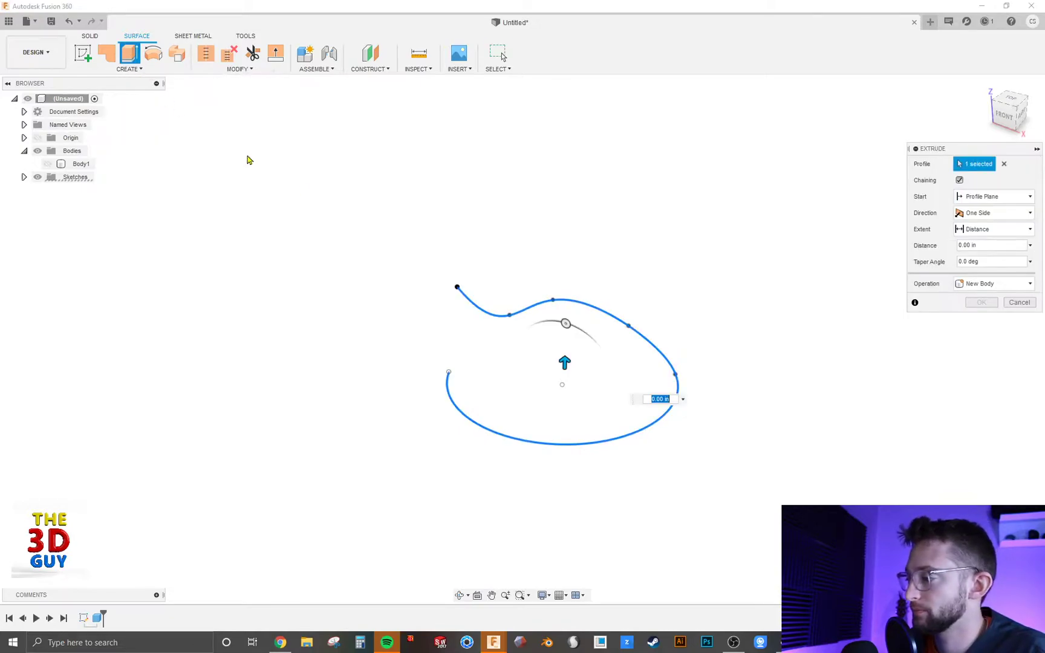
{"action": "mouse_move", "coordinate": [646, 364]}
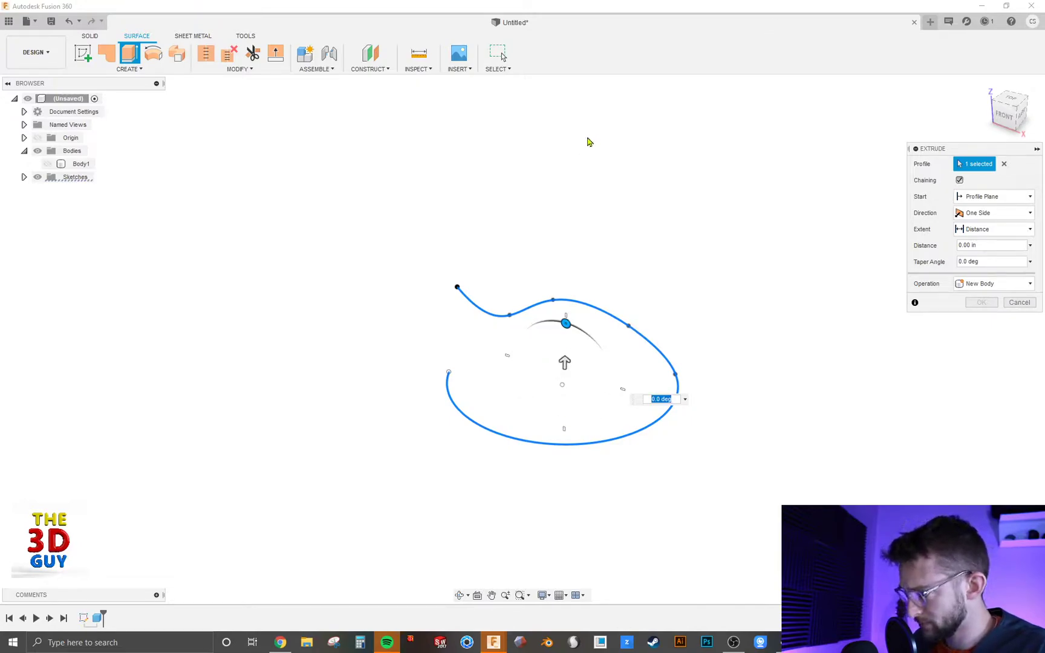
{"action": "mouse_move", "coordinate": [579, 290]}
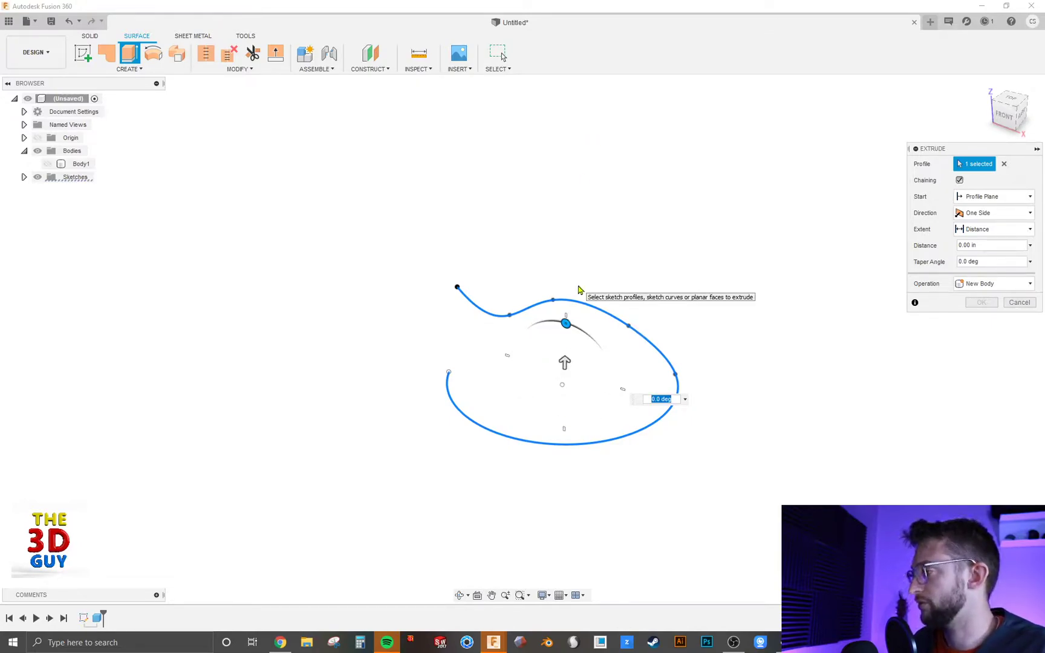
{"action": "mouse_move", "coordinate": [779, 263]}
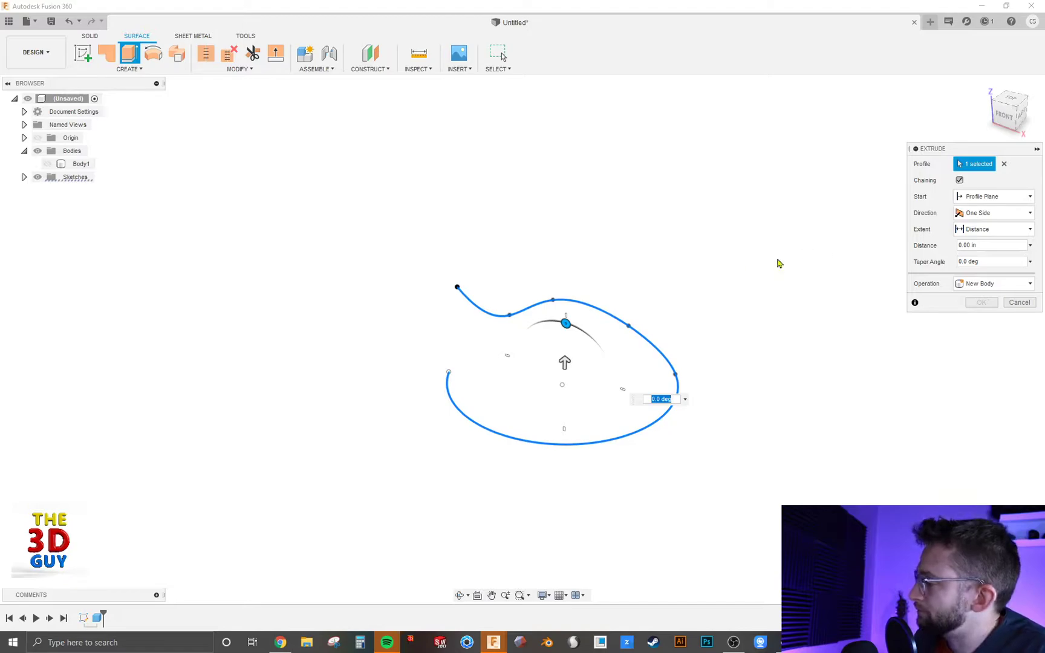
{"action": "mouse_move", "coordinate": [662, 399]}
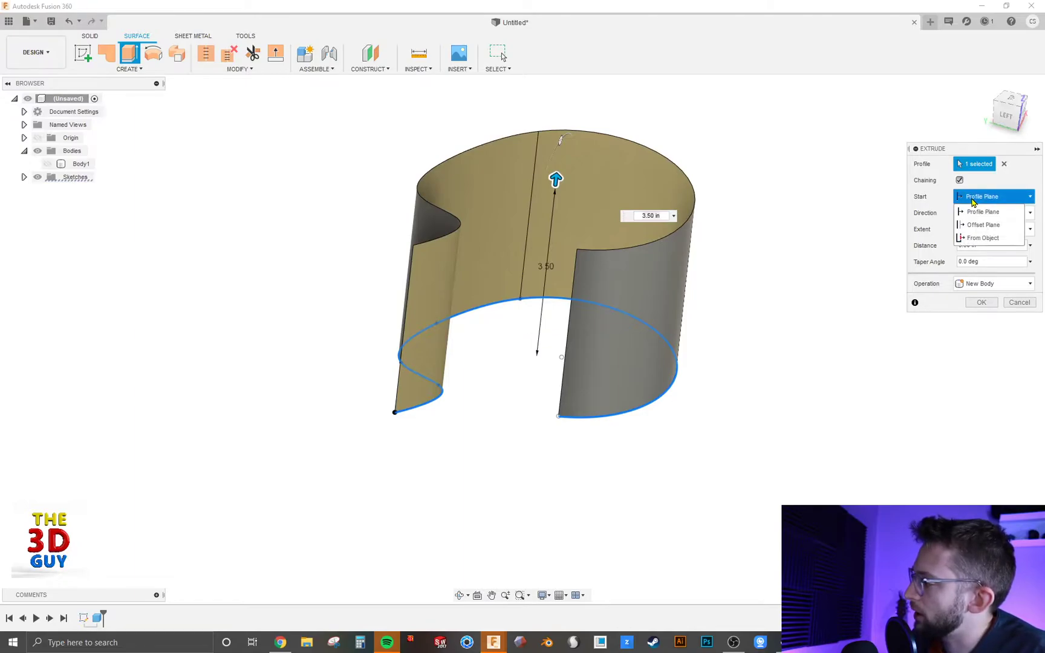
{"action": "mouse_move", "coordinate": [983, 225]}
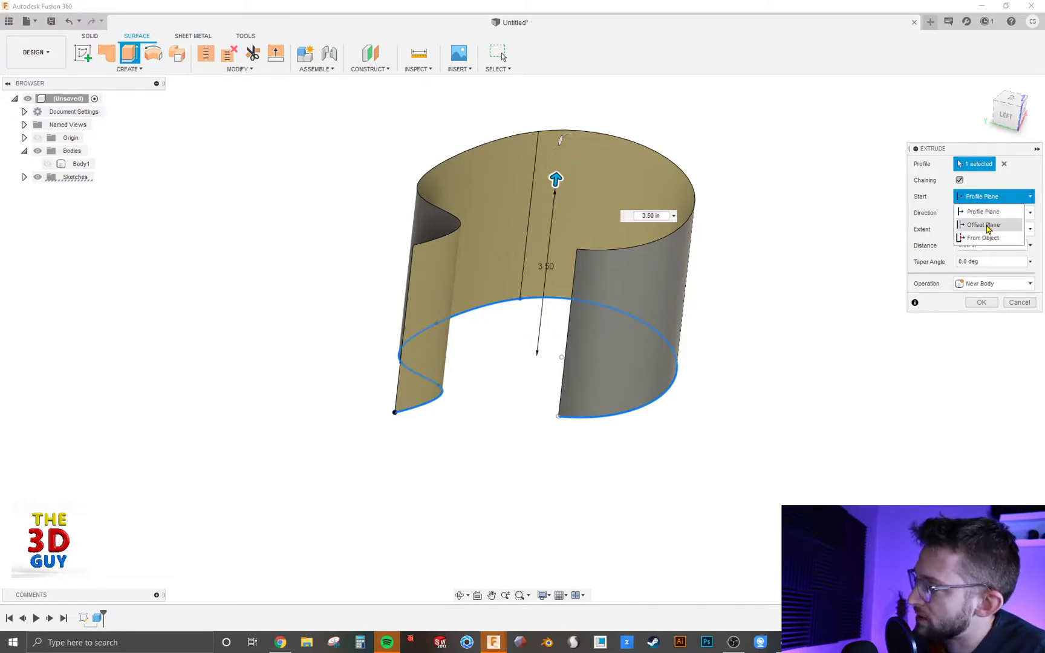
Step: Try an Offset Plane start of 5, then switch Start to From Object and pick the box
{"action": "left_click", "coordinate": [981, 225]}
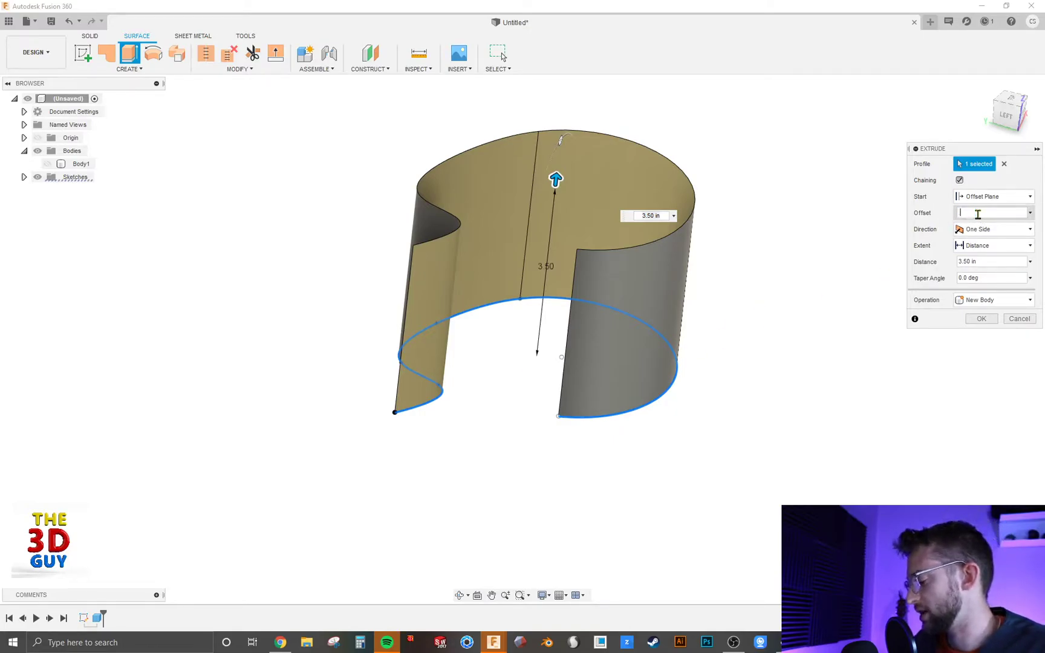
{"action": "type", "text": "5"}
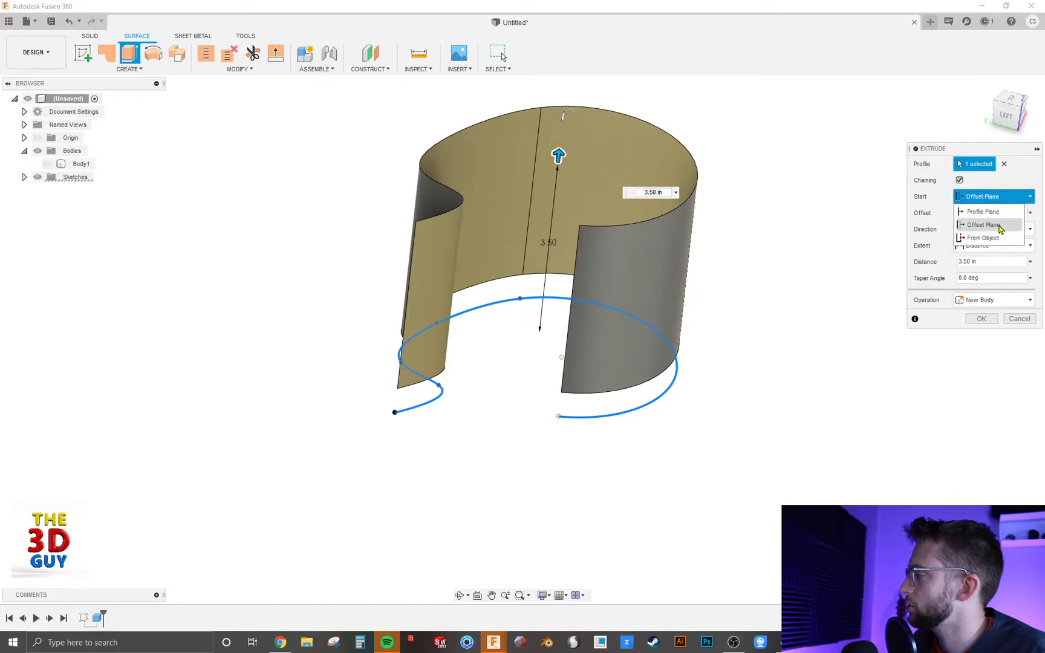
{"action": "left_click", "coordinate": [987, 239]}
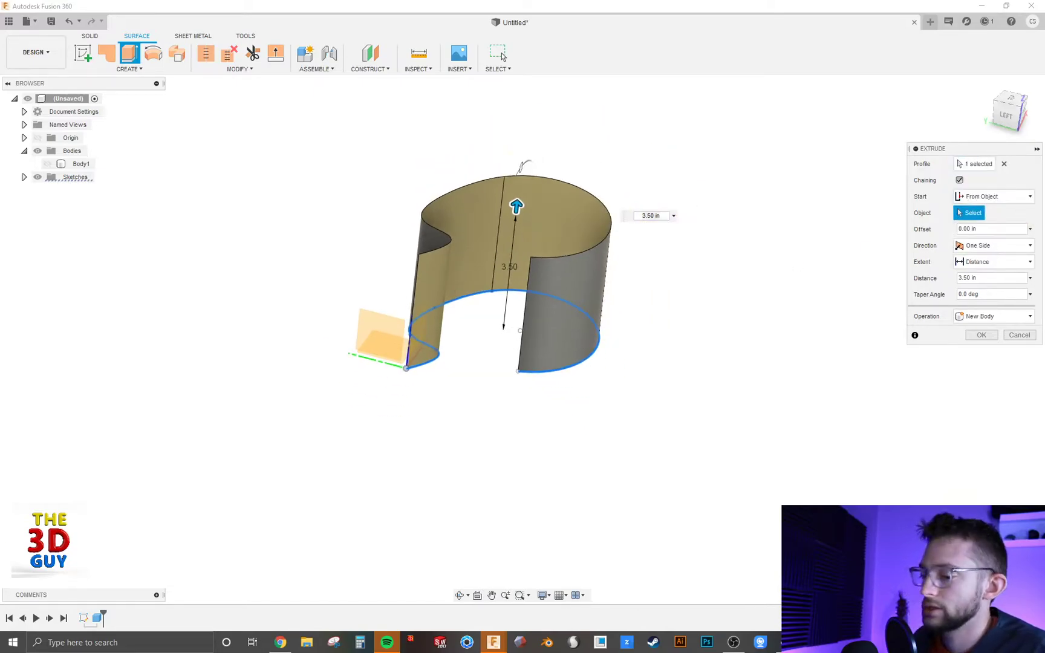
{"action": "mouse_move", "coordinate": [34, 225]}
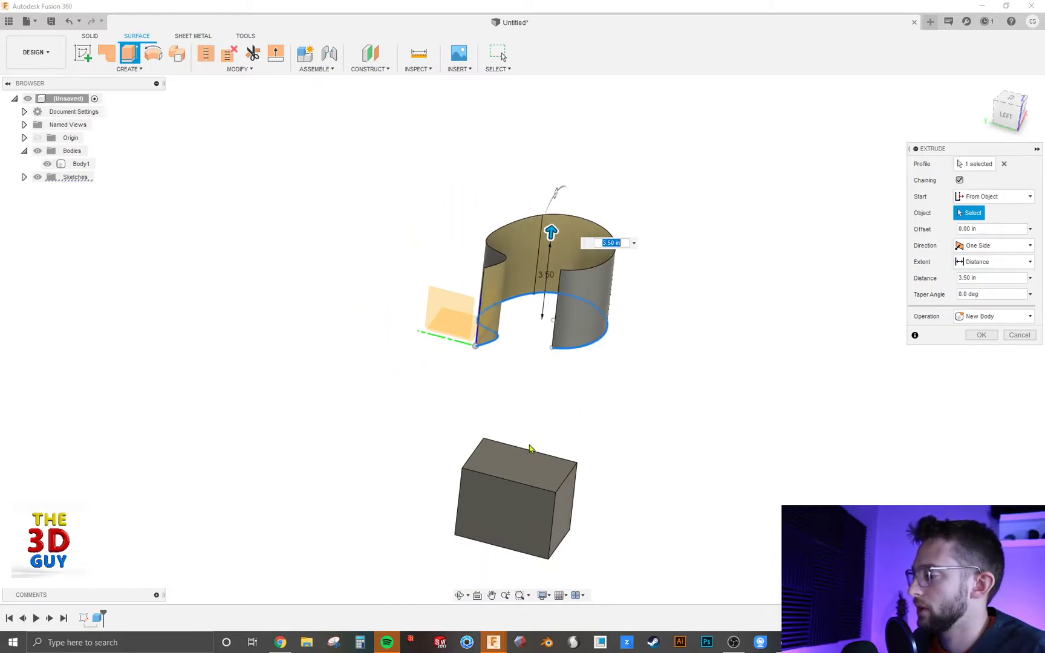
{"action": "left_click", "coordinate": [516, 467]}
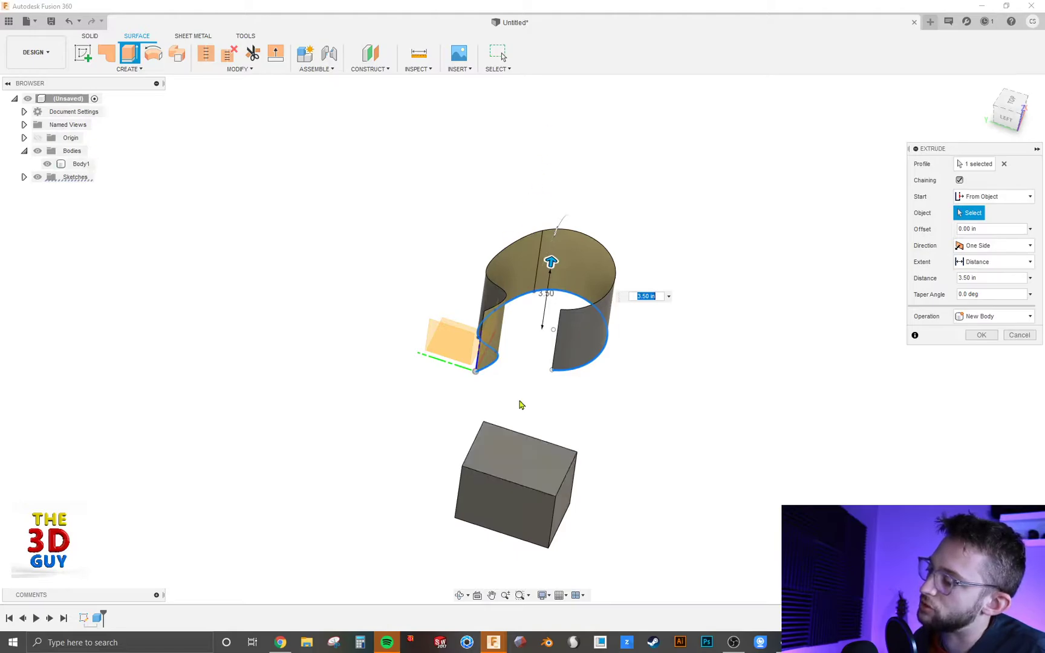
{"action": "mouse_move", "coordinate": [493, 439]}
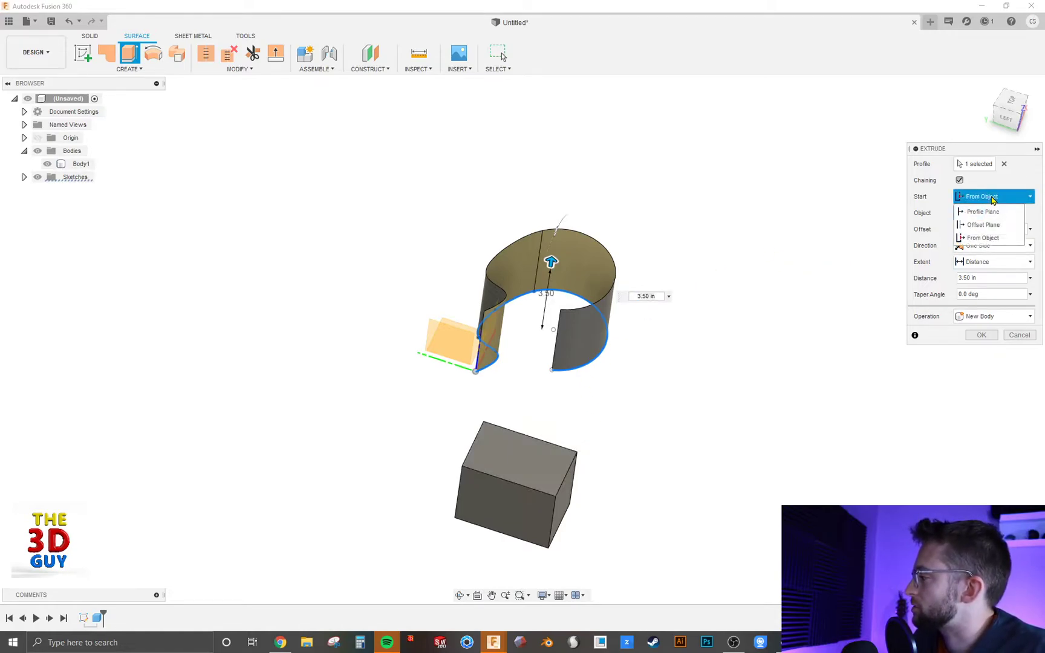
Step: Return the start to the profile plane and change Direction from Two Sides to Symmetric
{"action": "left_click", "coordinate": [980, 212]}
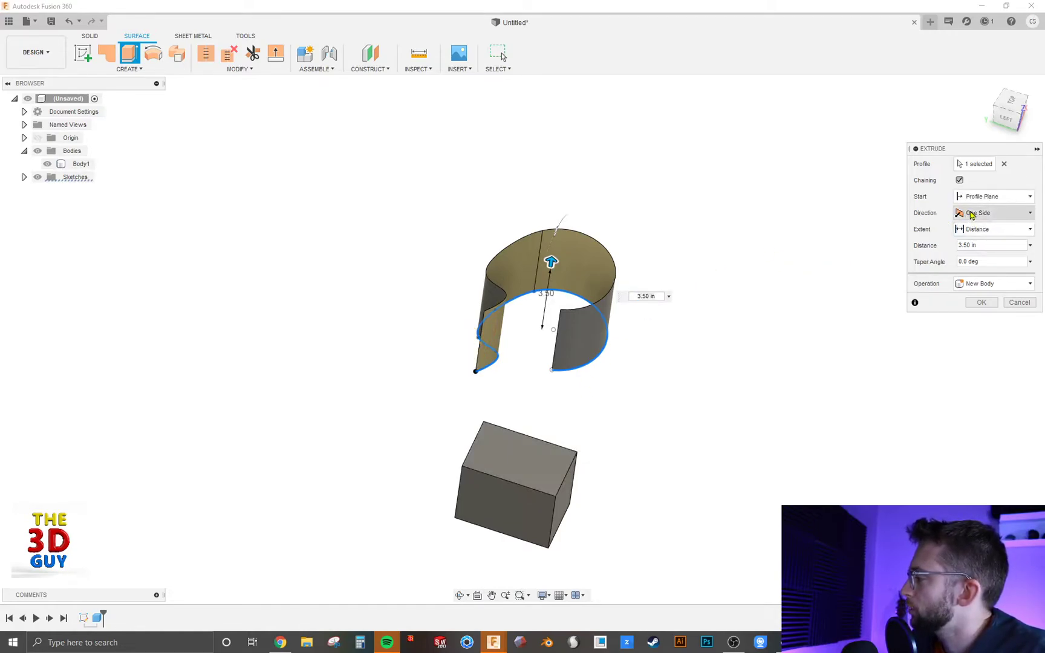
{"action": "left_click", "coordinate": [993, 213]}
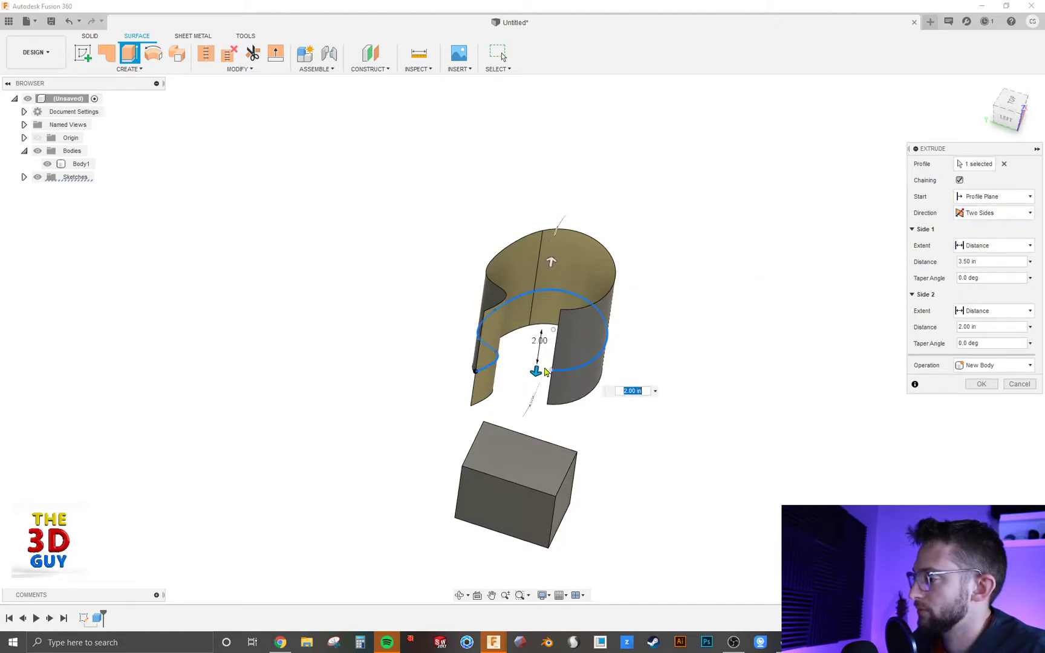
{"action": "left_click", "coordinate": [992, 213]}
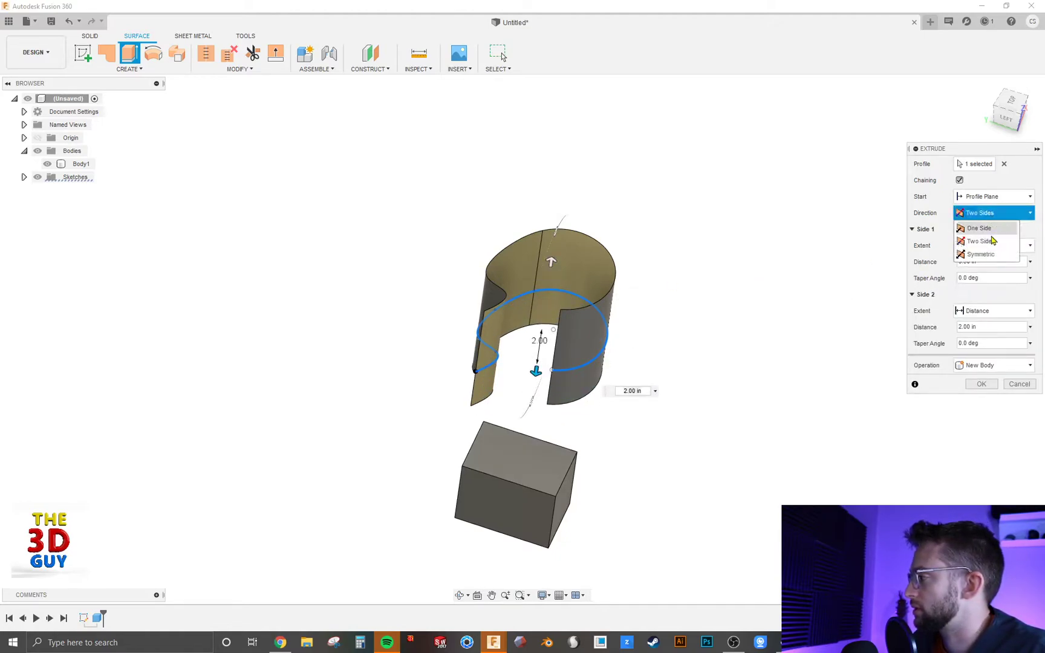
{"action": "left_click", "coordinate": [981, 254]}
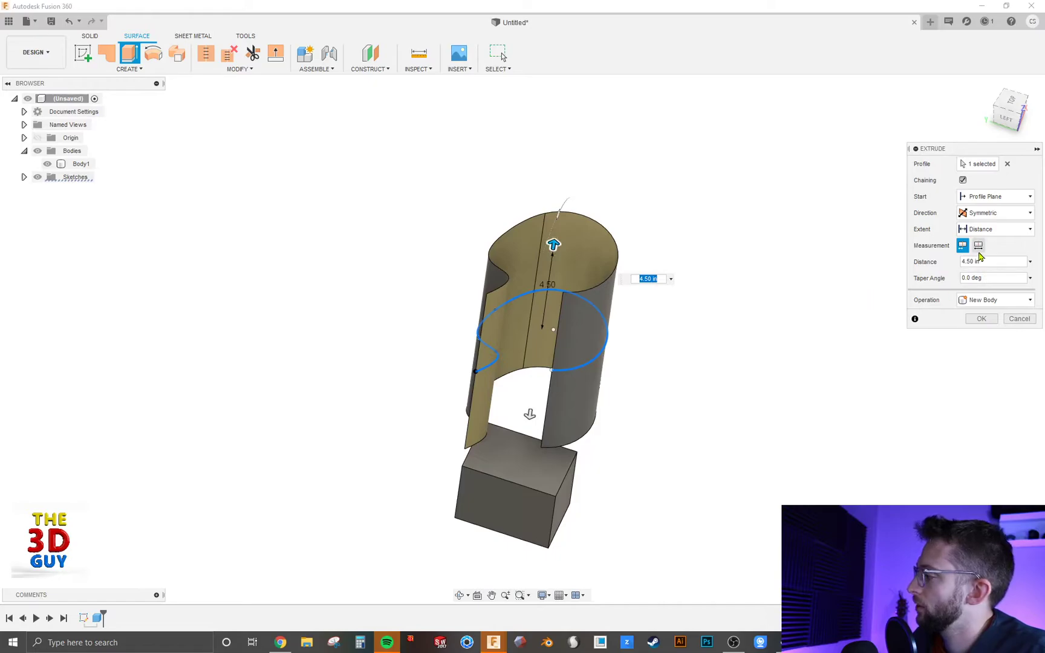
{"action": "mouse_move", "coordinate": [547, 326]}
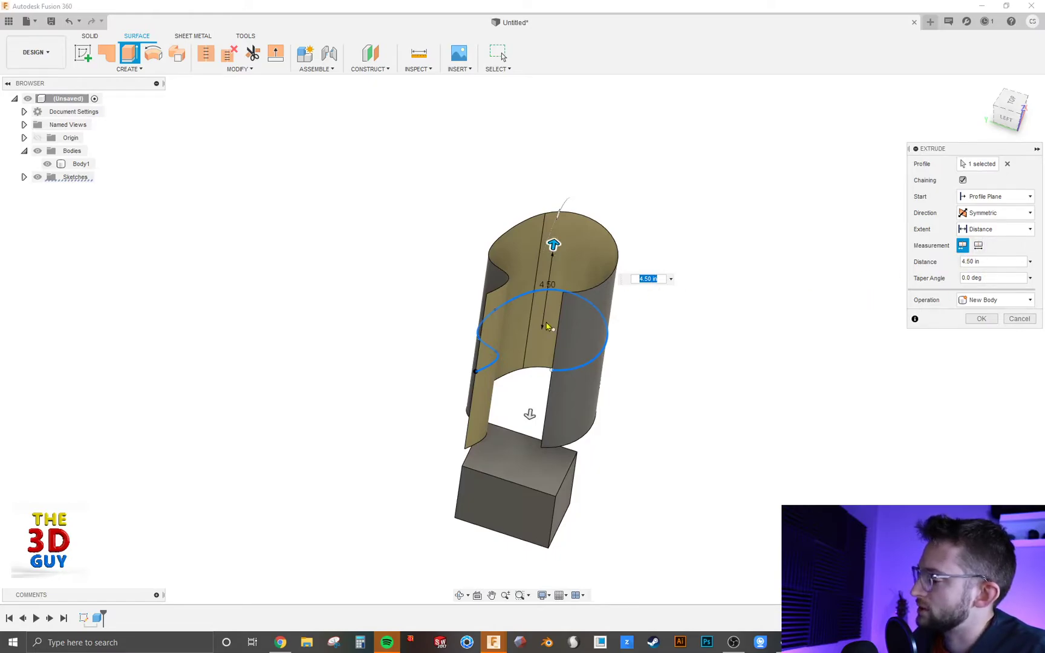
{"action": "mouse_move", "coordinate": [957, 277]}
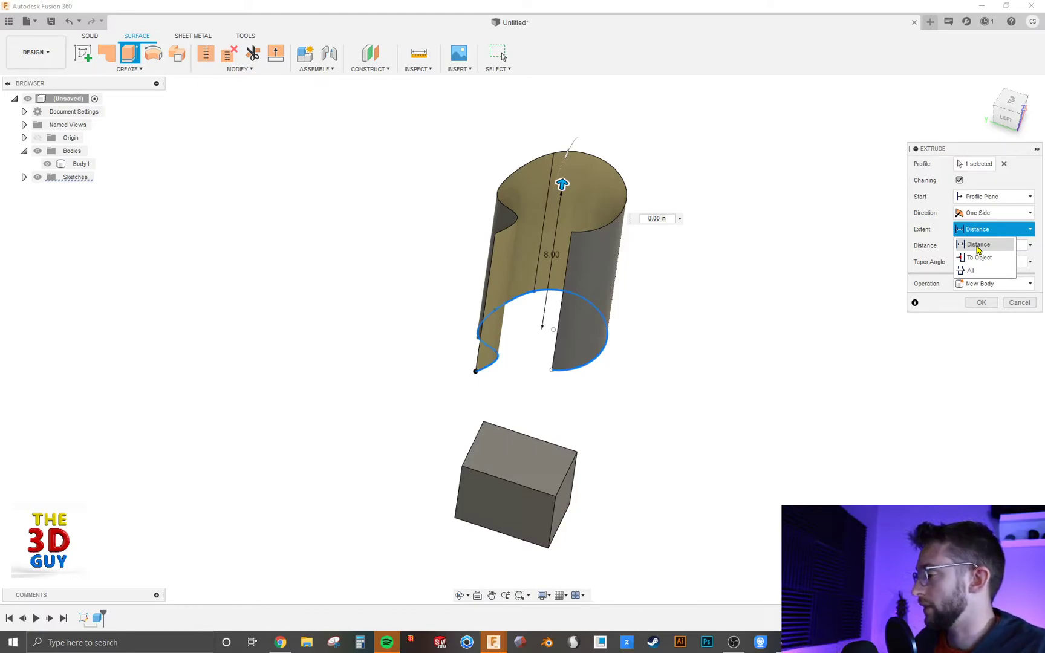
Step: Set Extent to To Object against the box, then change it to All
{"action": "left_click", "coordinate": [977, 257]}
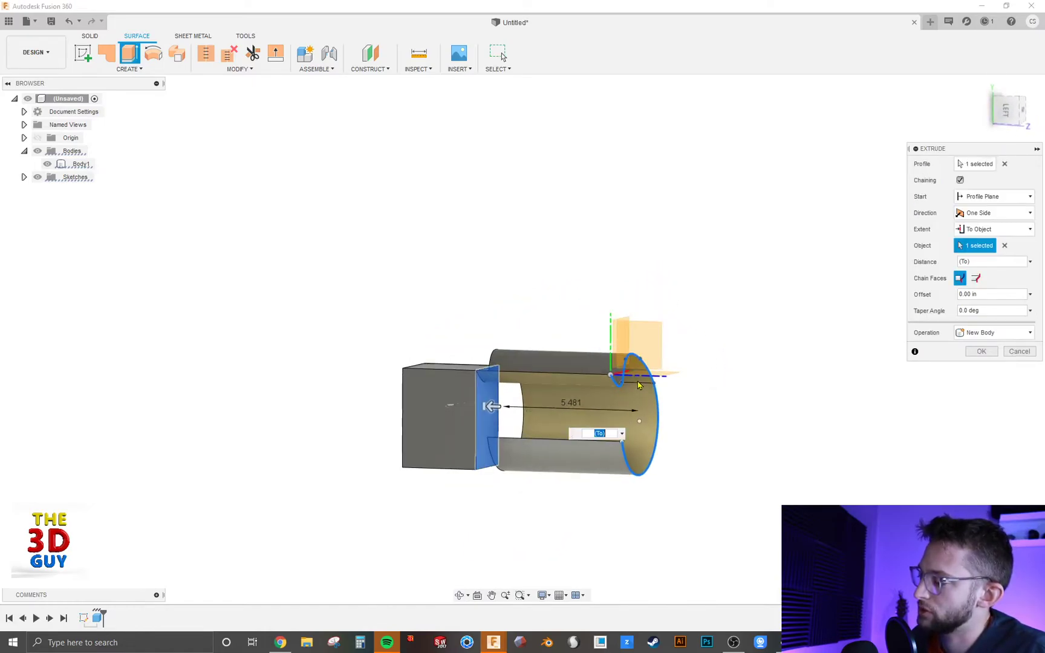
{"action": "mouse_move", "coordinate": [981, 350]}
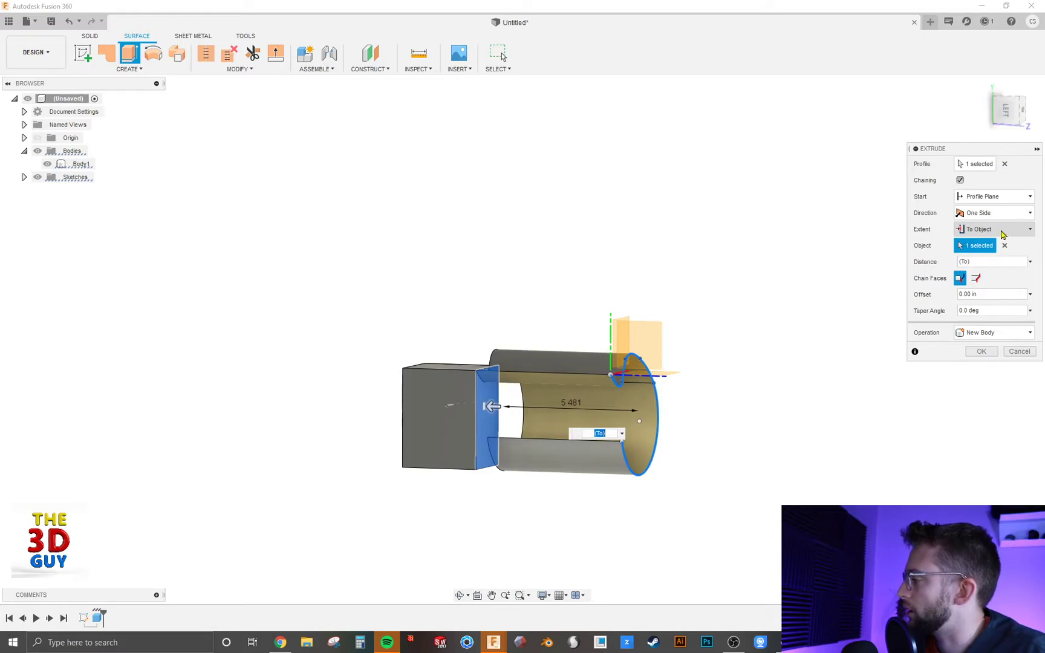
{"action": "mouse_move", "coordinate": [927, 286]}
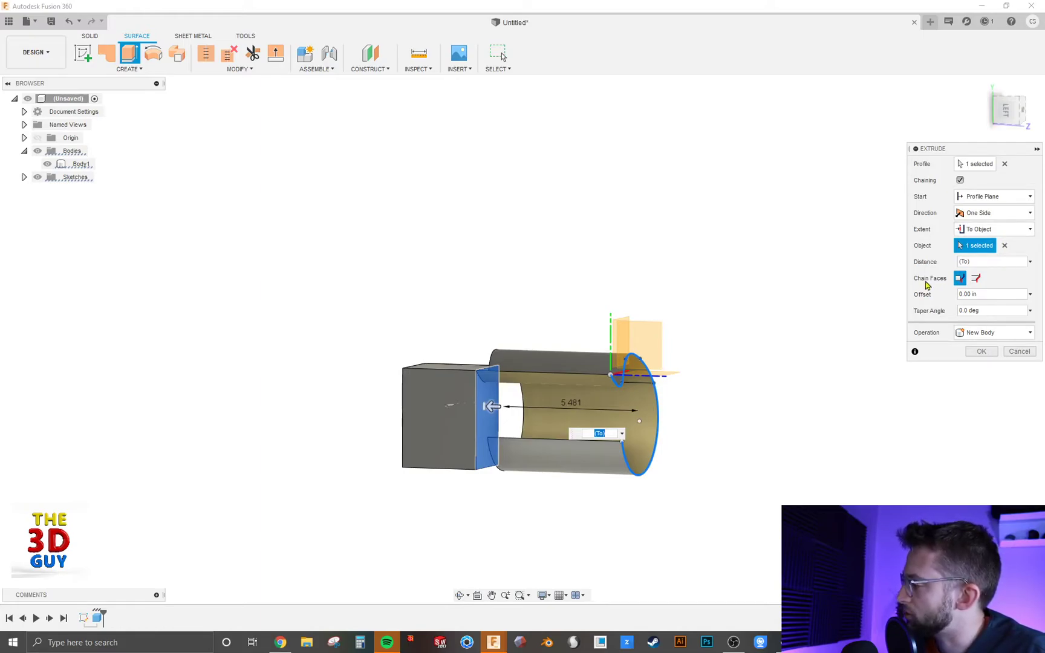
{"action": "mouse_move", "coordinate": [959, 278]}
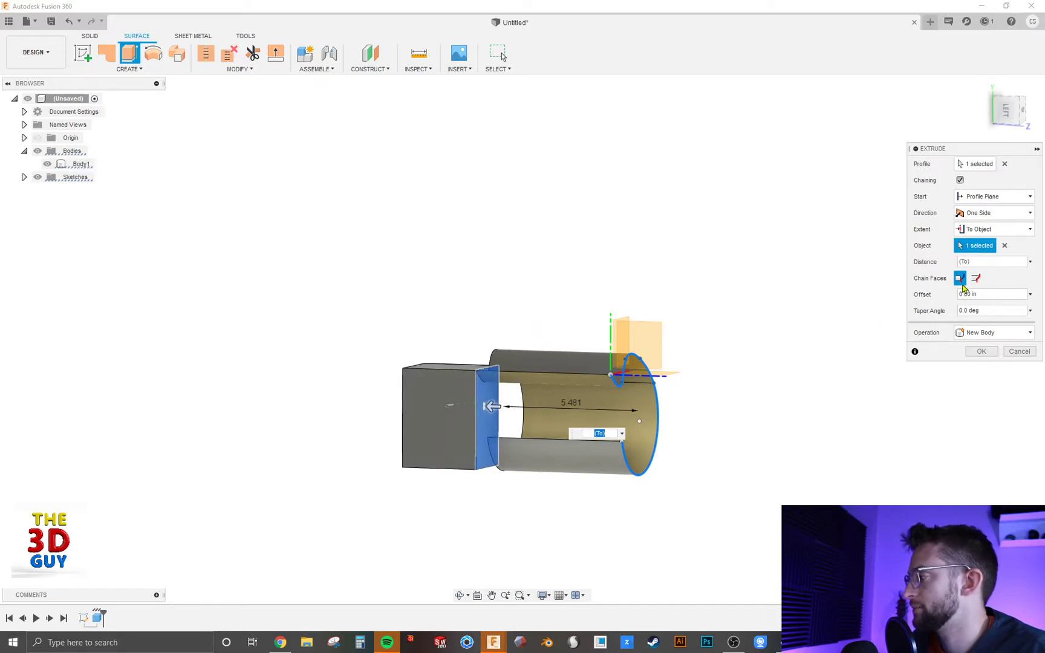
{"action": "mouse_move", "coordinate": [524, 342]}
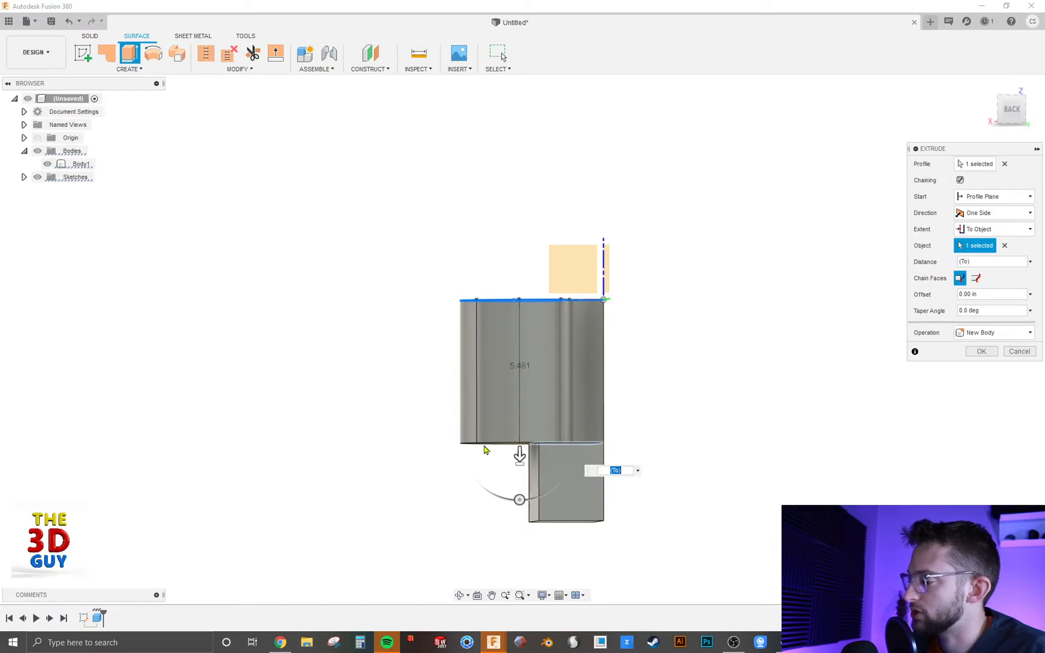
{"action": "mouse_move", "coordinate": [459, 406]}
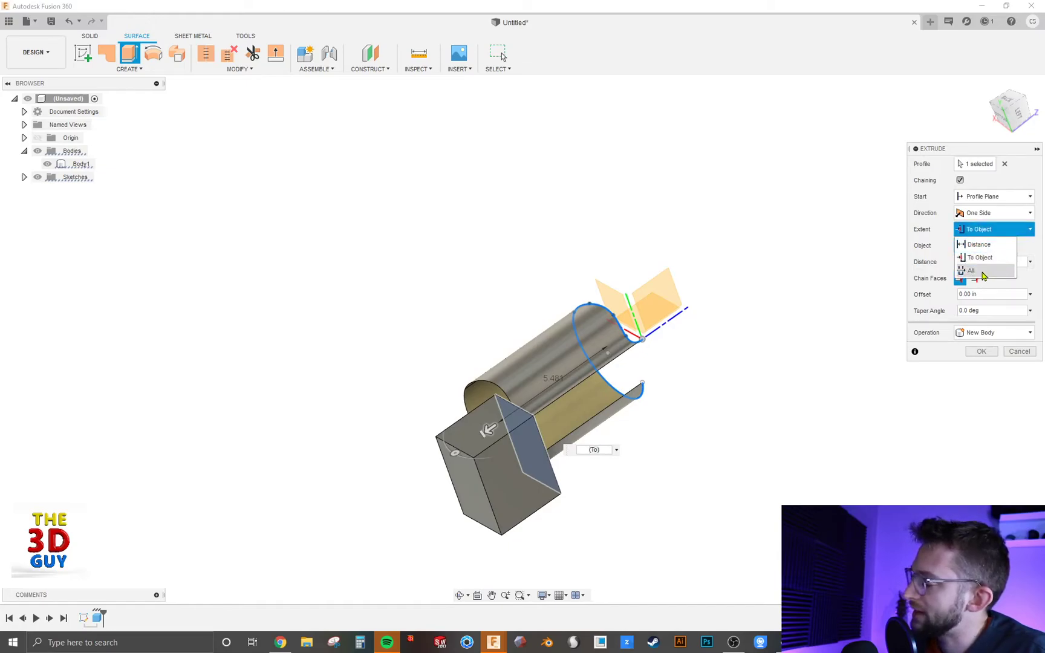
{"action": "left_click", "coordinate": [970, 270]}
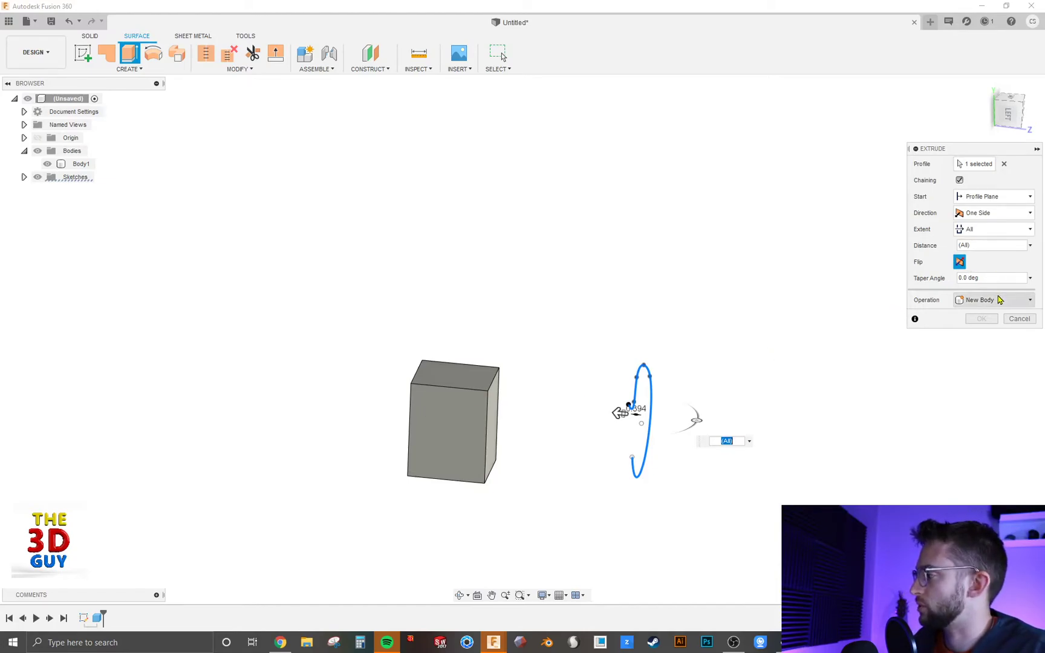
{"action": "mouse_move", "coordinate": [1002, 247]}
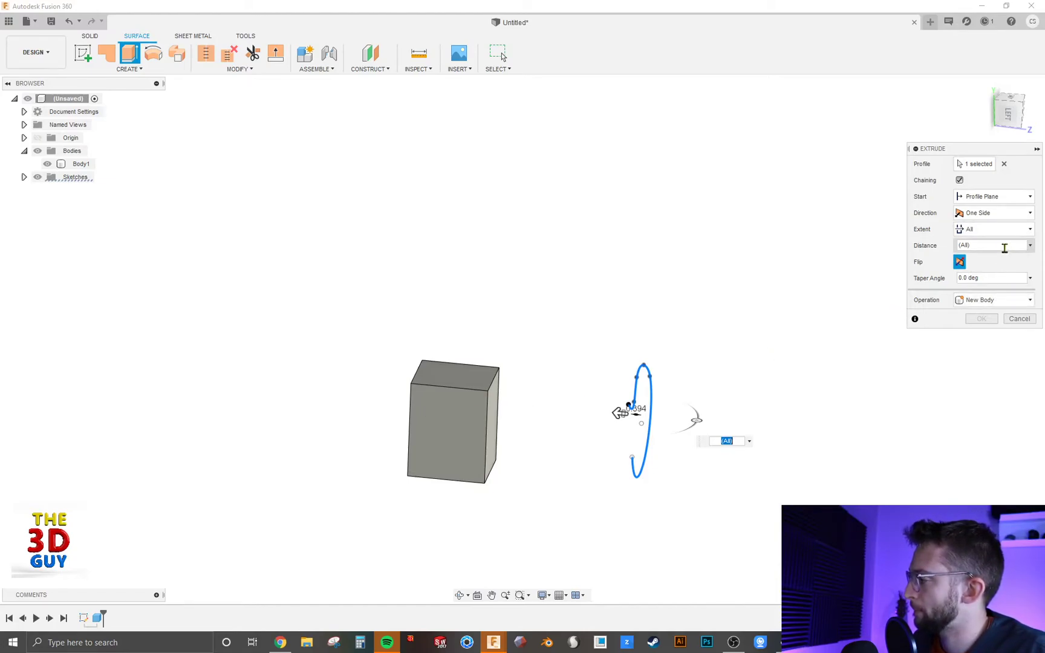
Step: Set a distance extent with -5° taper, keep Operation as New Body, and confirm
{"action": "left_click", "coordinate": [989, 229]}
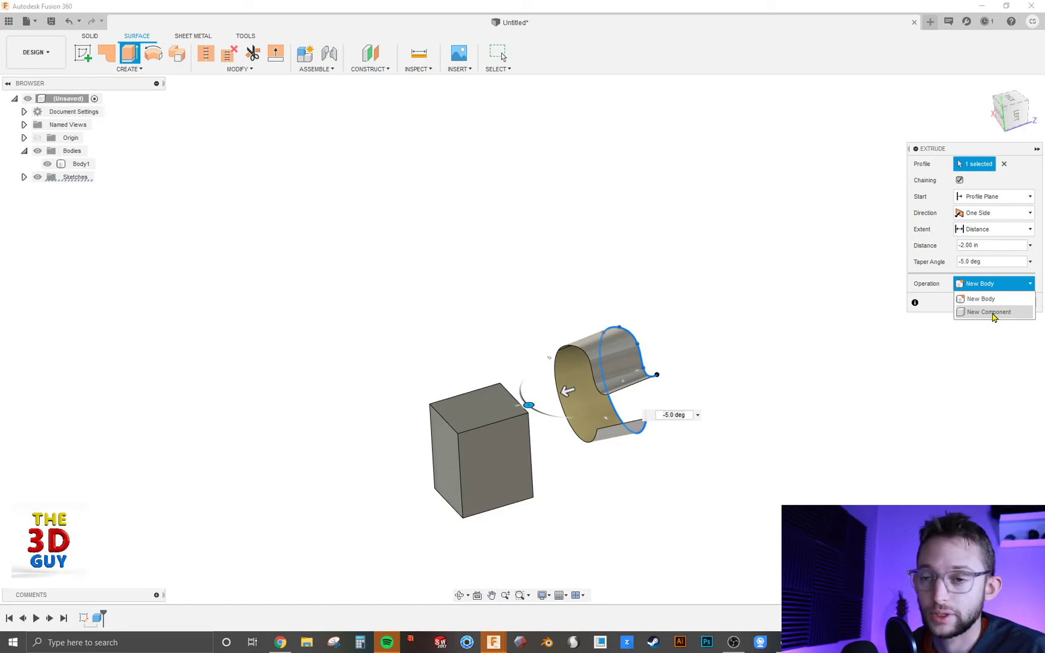
{"action": "left_click", "coordinate": [977, 299]}
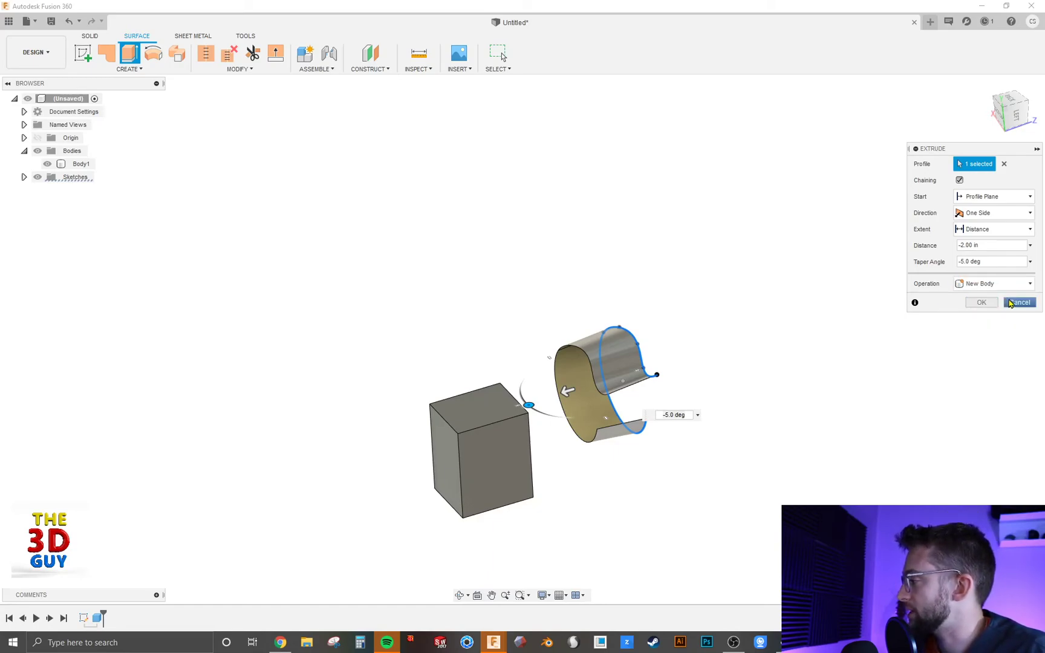
{"action": "mouse_move", "coordinate": [981, 302]}
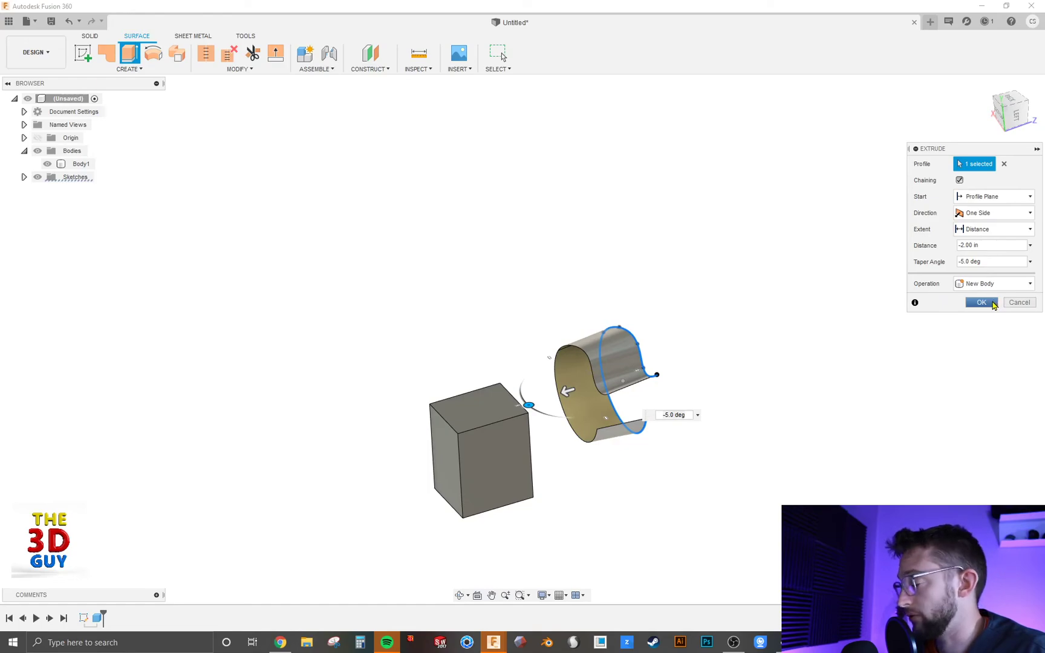
{"action": "left_click", "coordinate": [981, 303]}
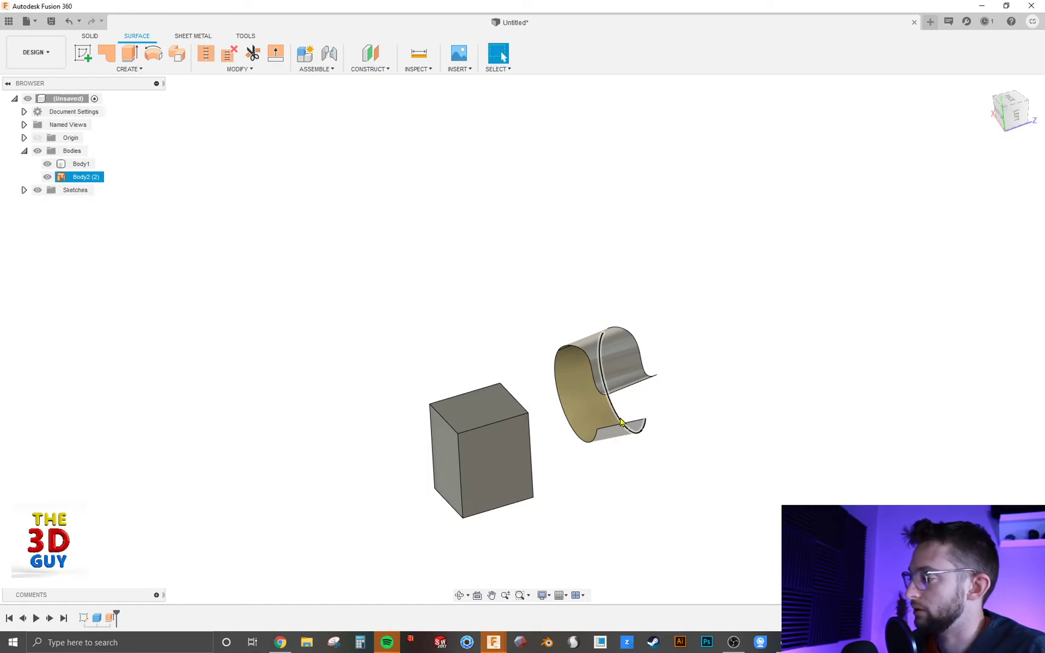